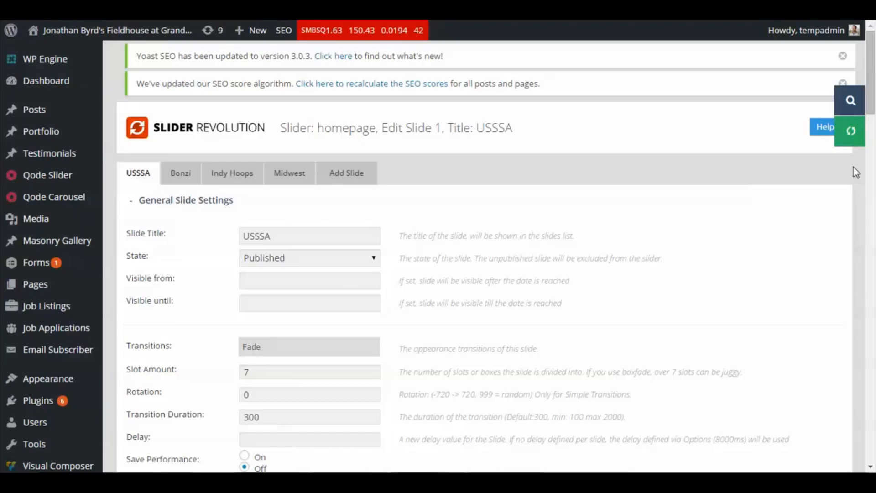
mouse_move(138, 249)
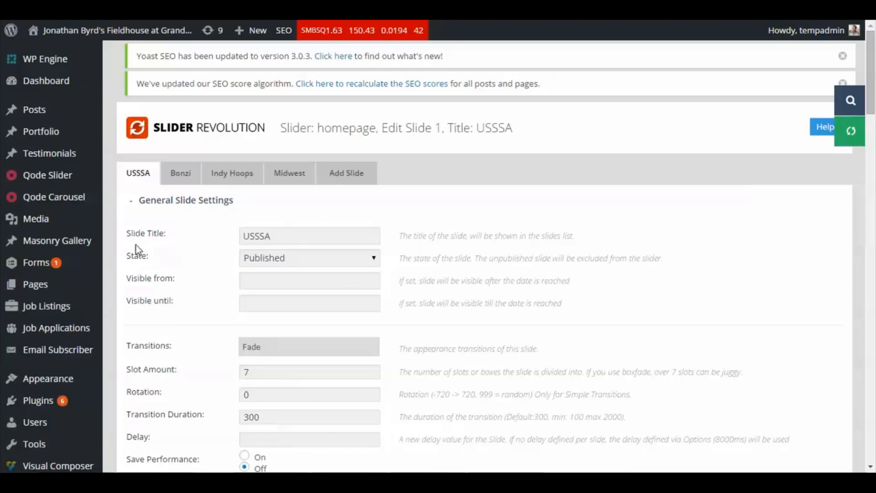
Scroll down through the USSSA slide's general settings.
scroll(down, 3)
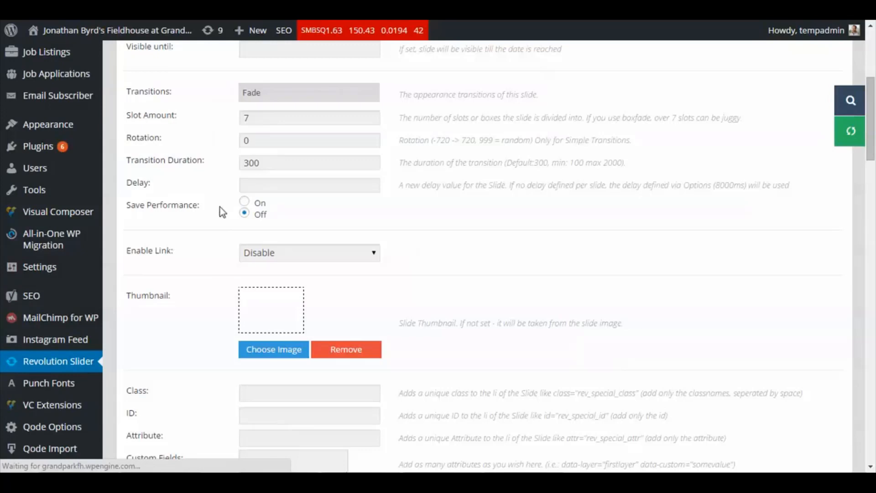
mouse_move(218, 213)
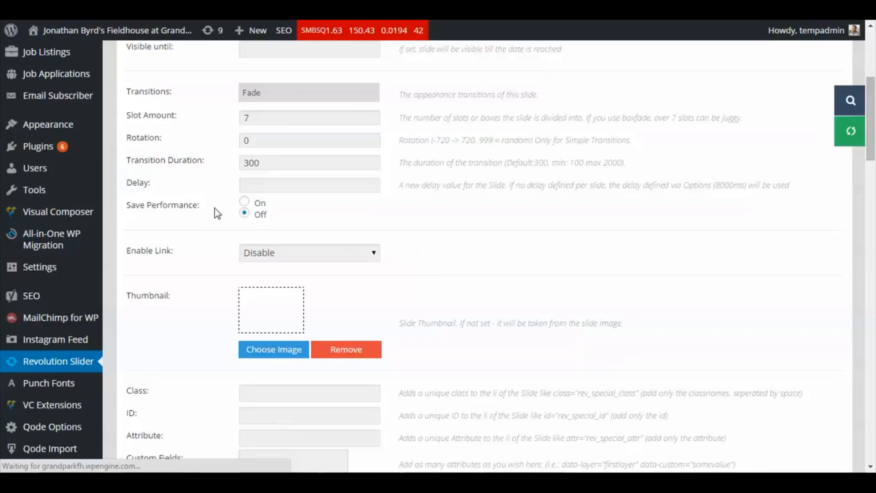
mouse_move(217, 234)
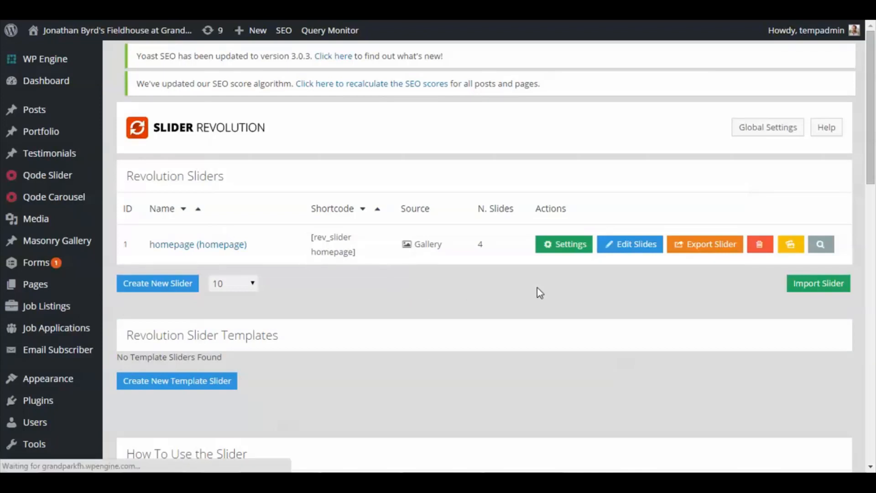
mouse_move(630, 244)
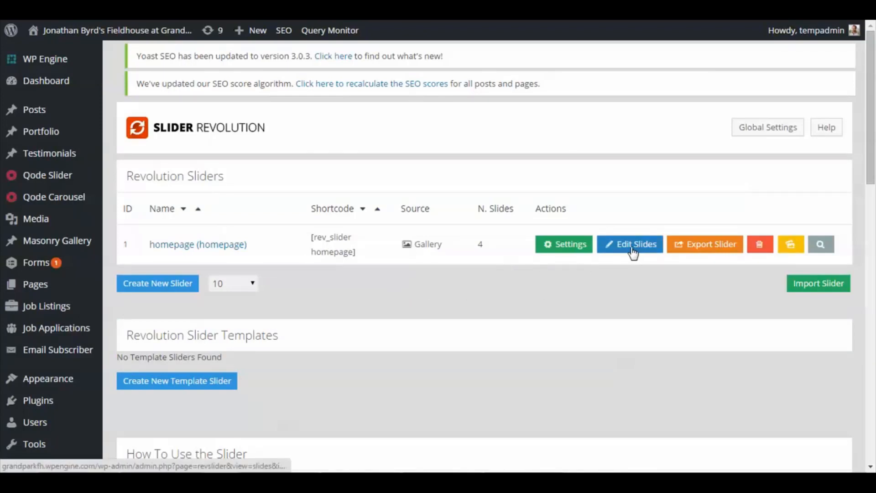
Choose Edit Slides on the homepage slider row.
click(630, 244)
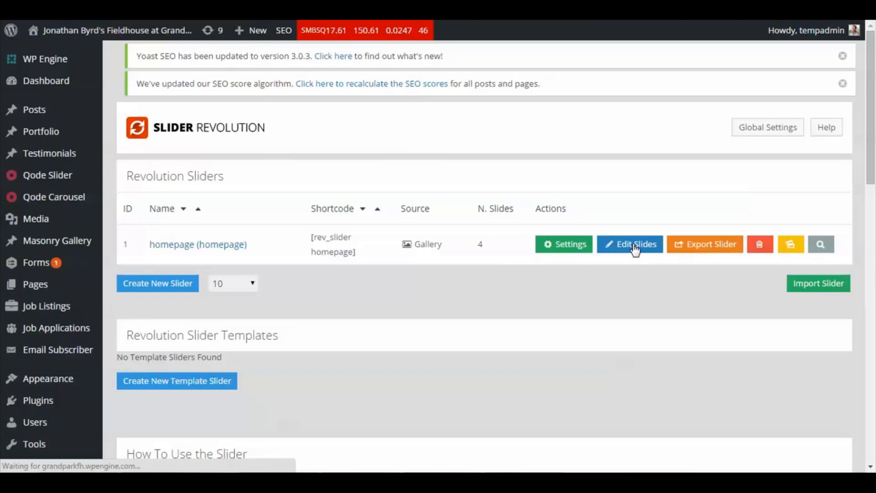
Scroll the Slides List and open slide 1, USSSA, in the slide editor.
click(630, 244)
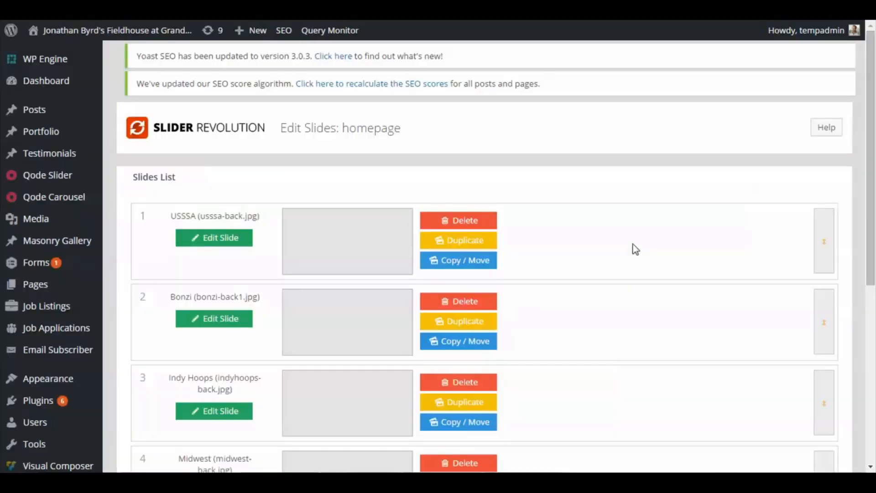
scroll(down, 3)
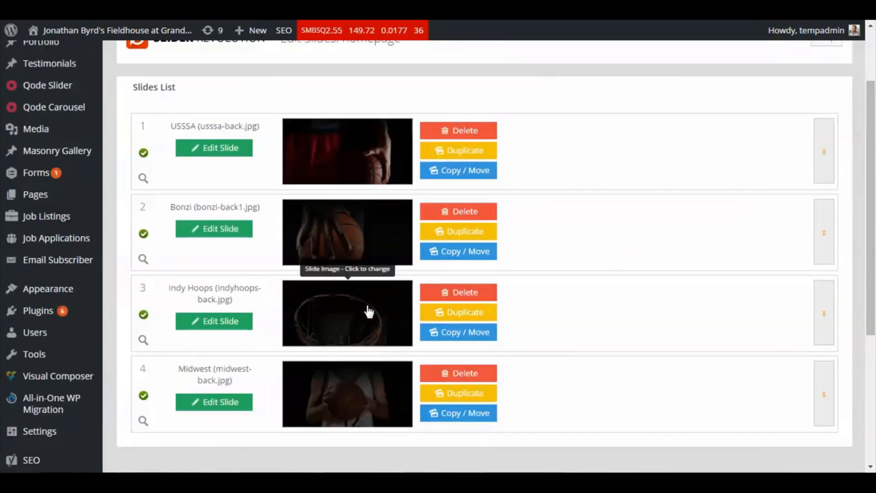
mouse_move(197, 136)
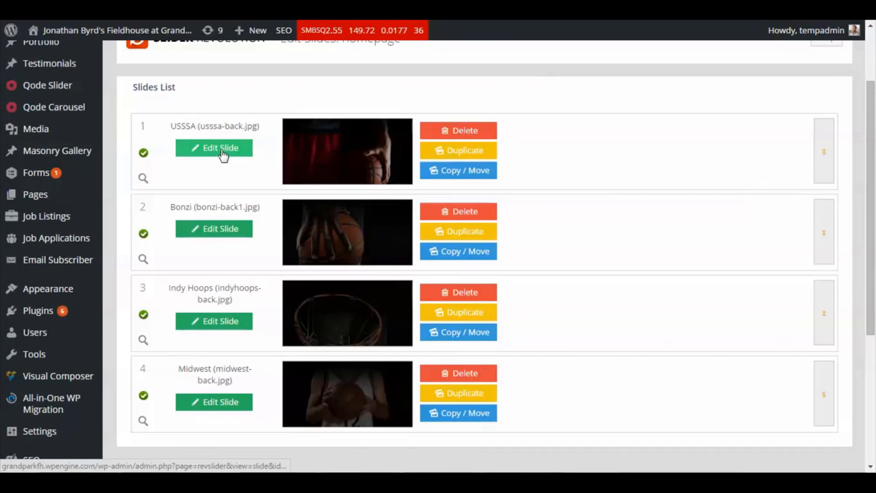
click(213, 147)
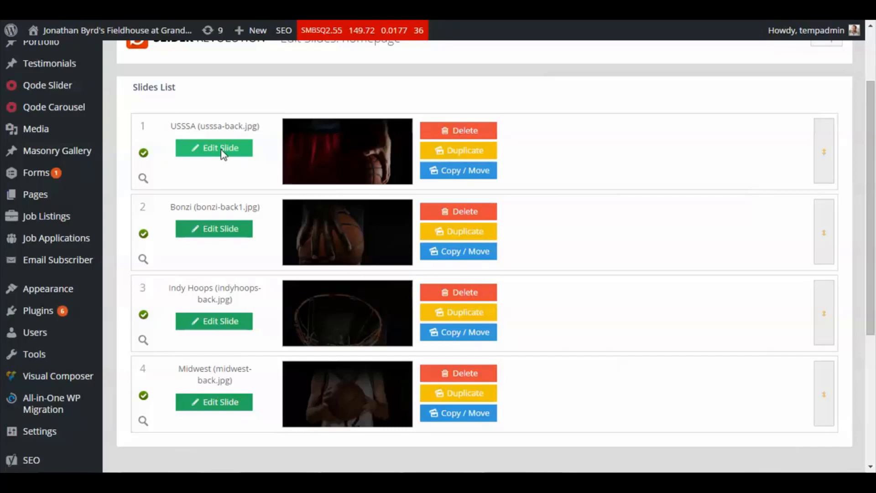
click(214, 148)
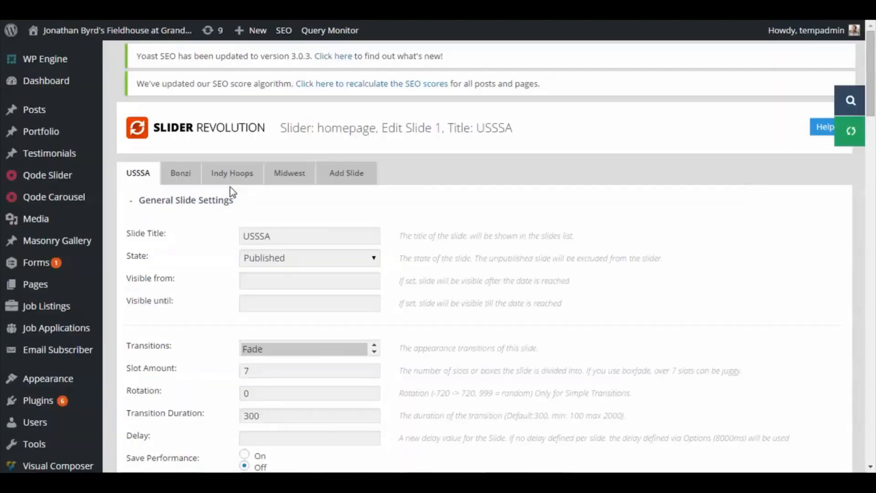
mouse_move(218, 279)
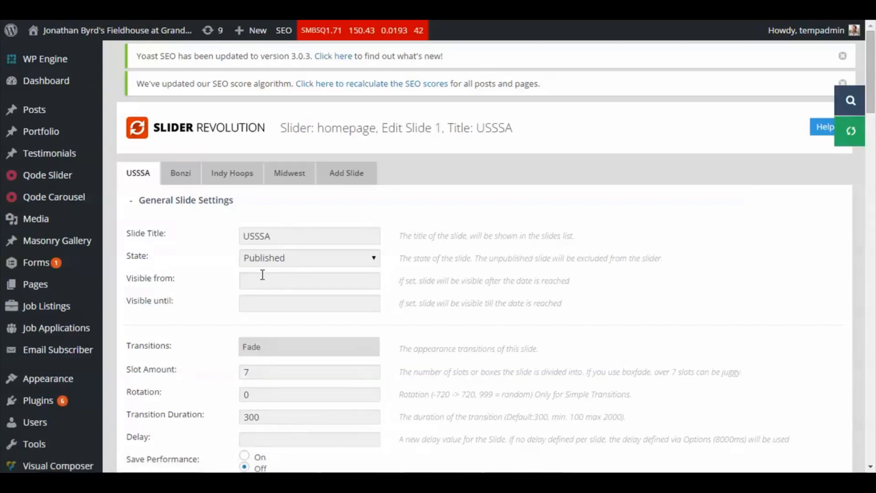
click(309, 280)
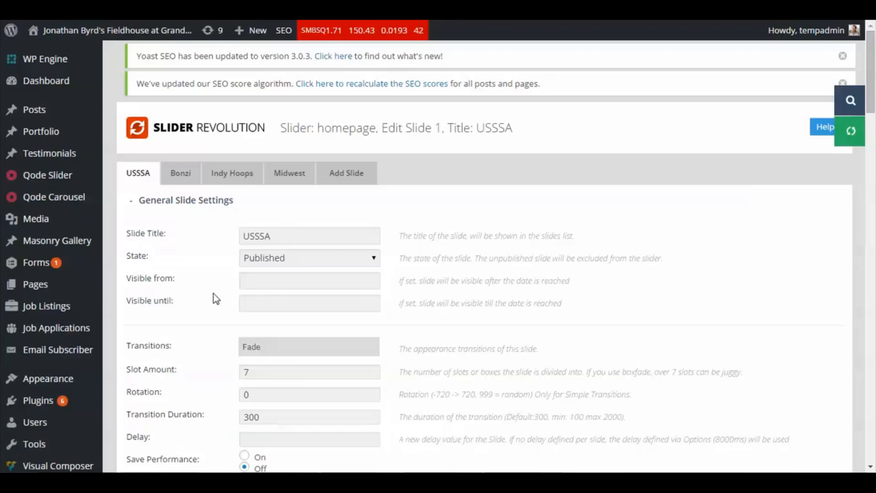
mouse_move(435, 194)
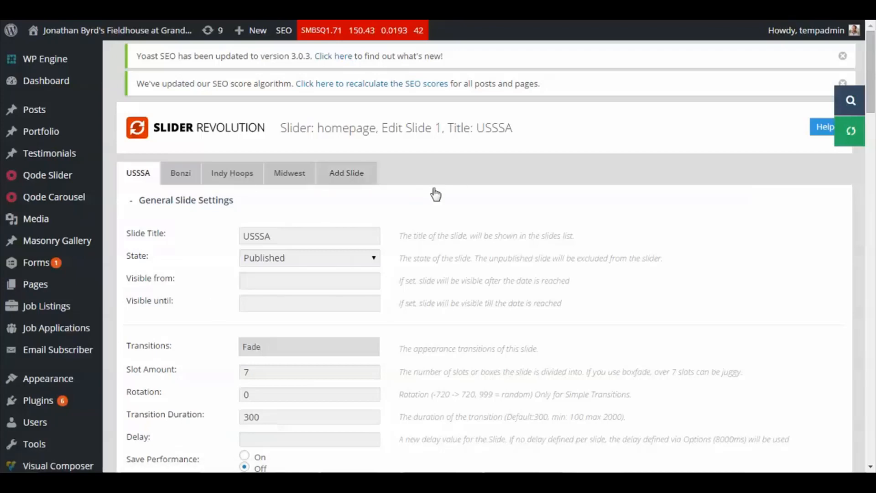
mouse_move(496, 184)
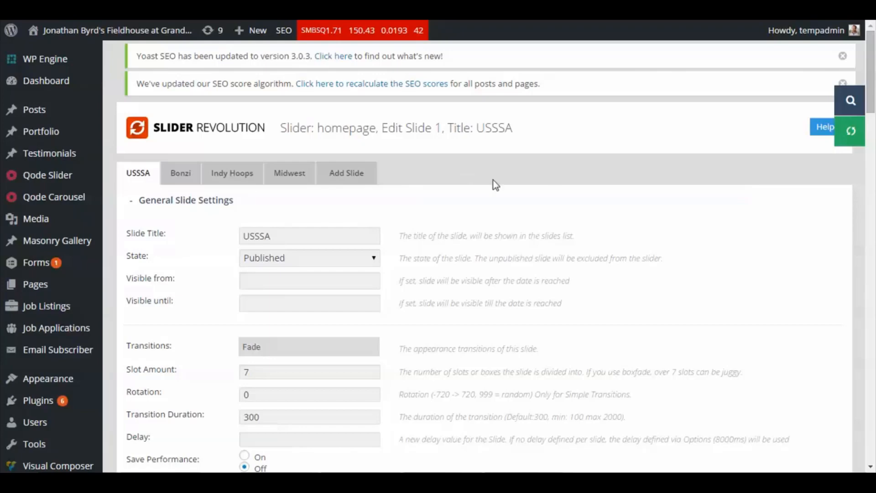
mouse_move(396, 204)
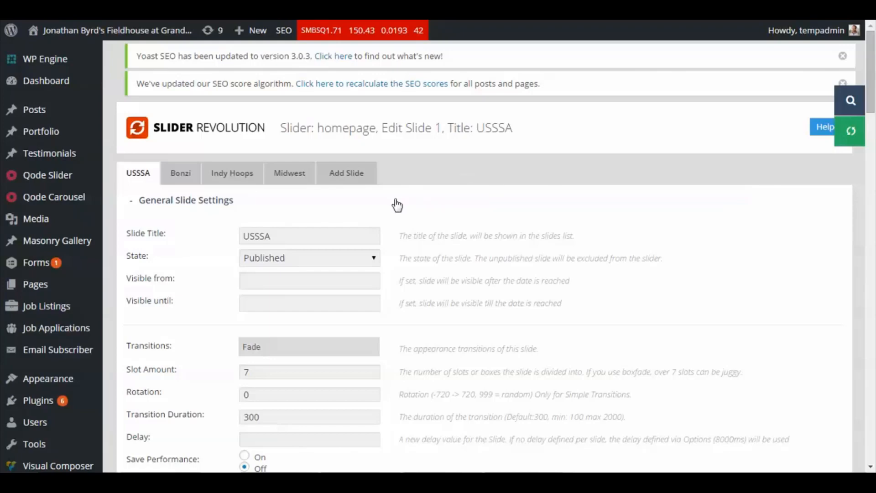
click(309, 280)
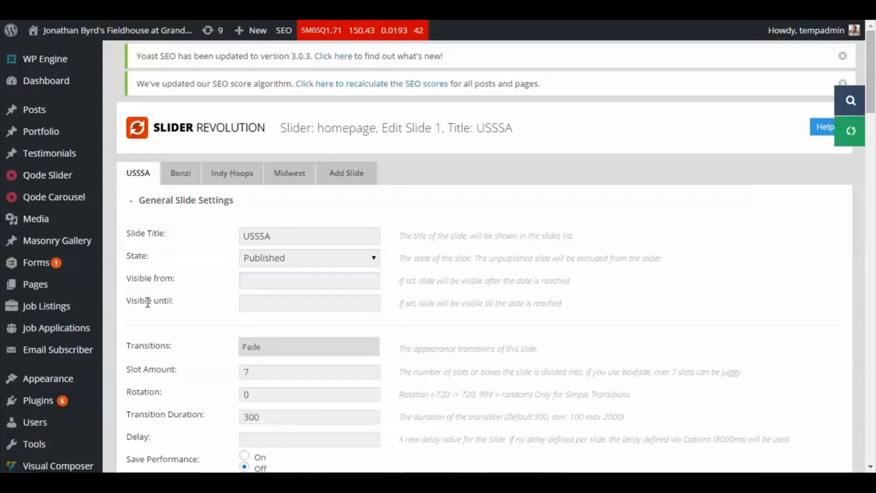
mouse_move(426, 304)
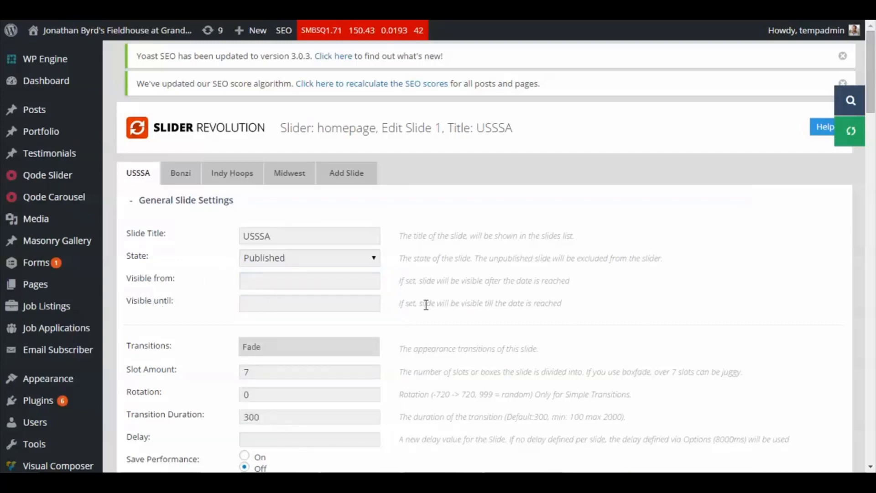
mouse_move(479, 302)
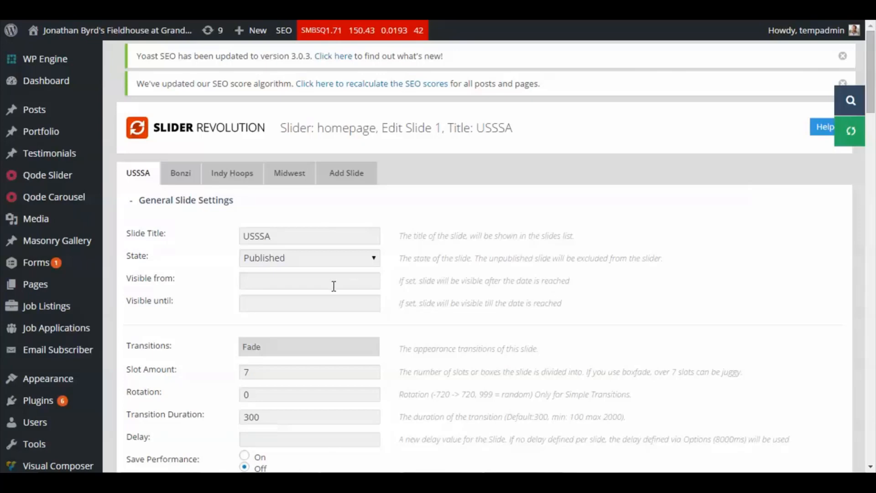
scroll(down, 3)
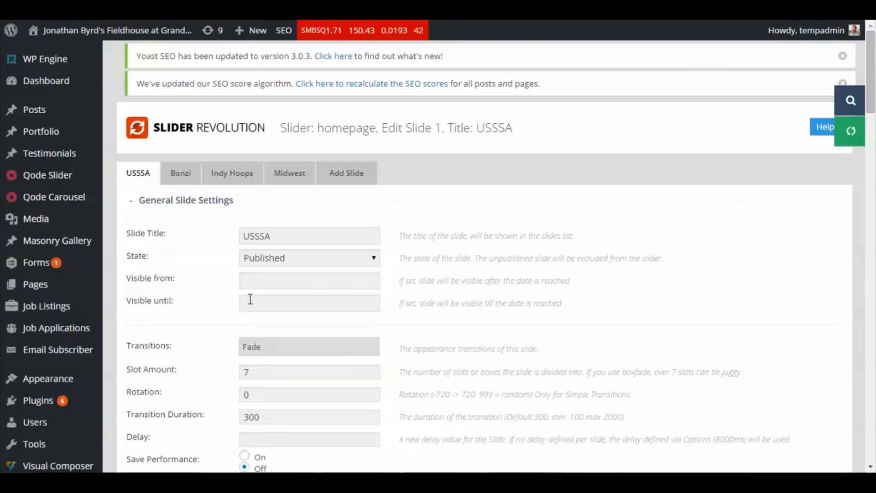
Open the Visible until date picker and advance it to January 2016.
click(309, 302)
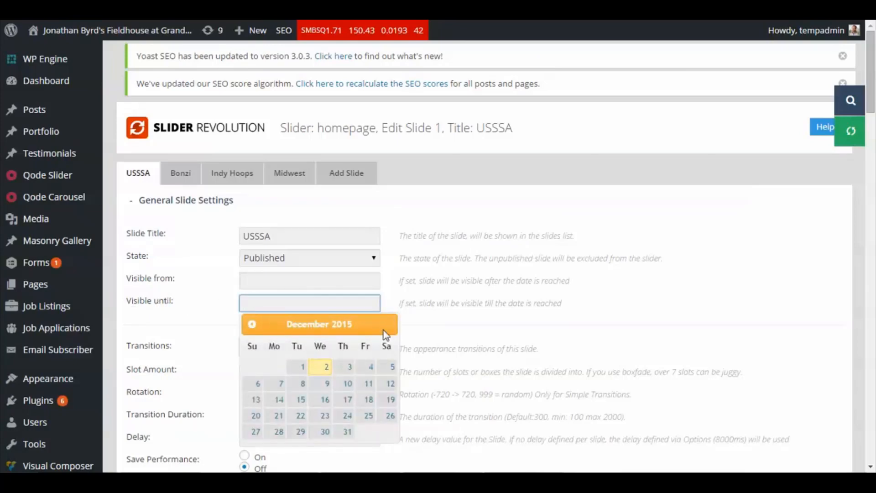
click(387, 324)
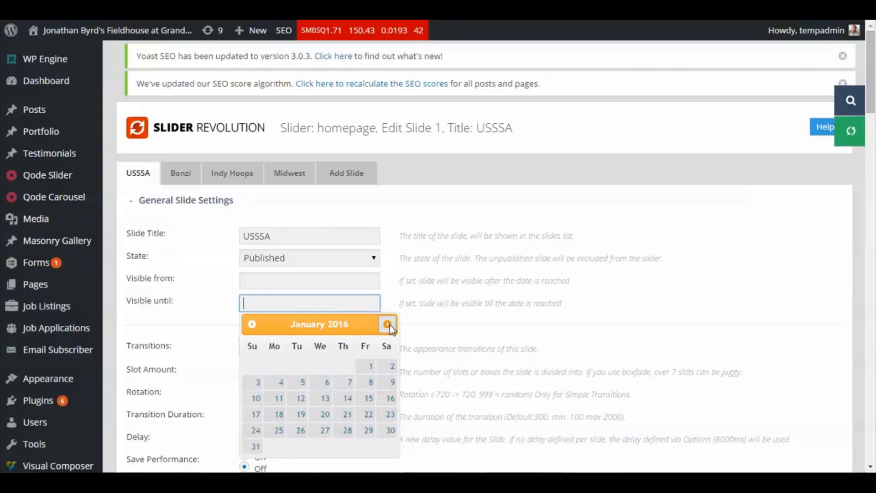
mouse_move(393, 404)
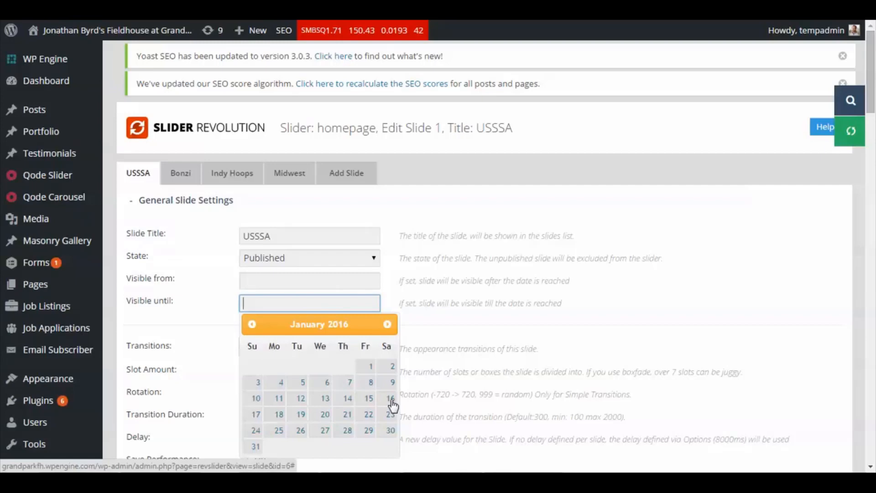
Scroll the USSSA slide editor down to the Update Slide button.
scroll(down, 3)
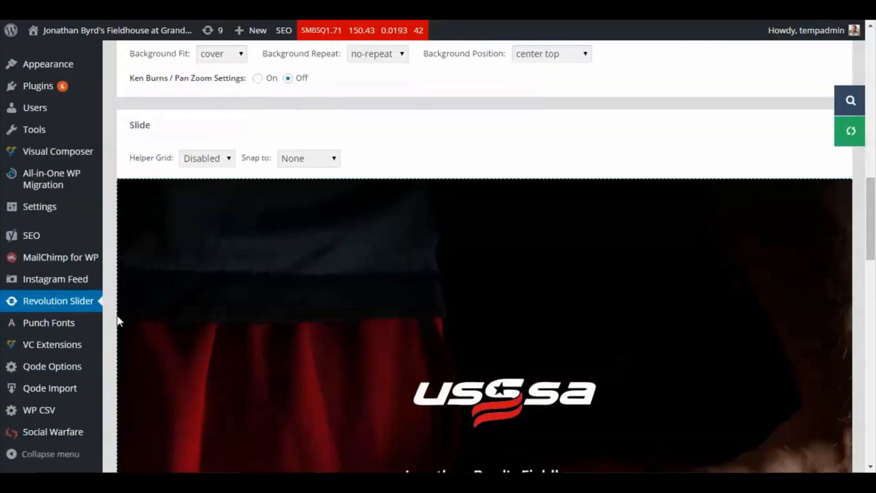
scroll(down, 3)
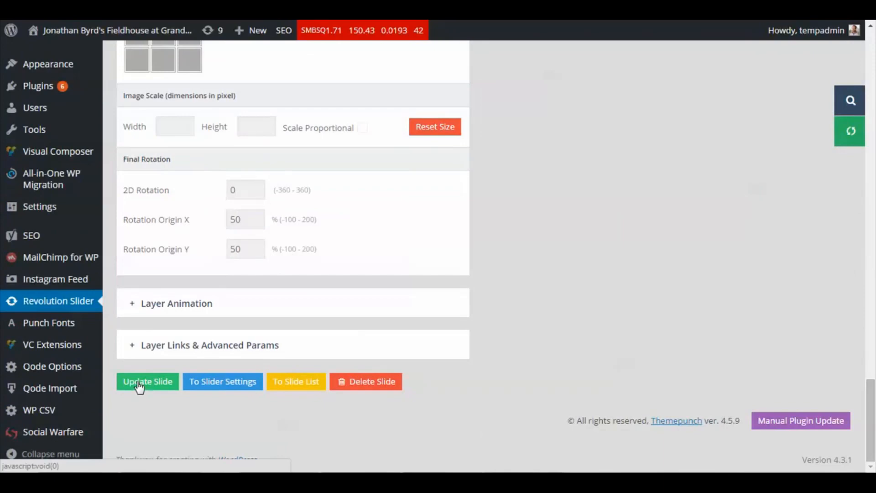
mouse_move(138, 363)
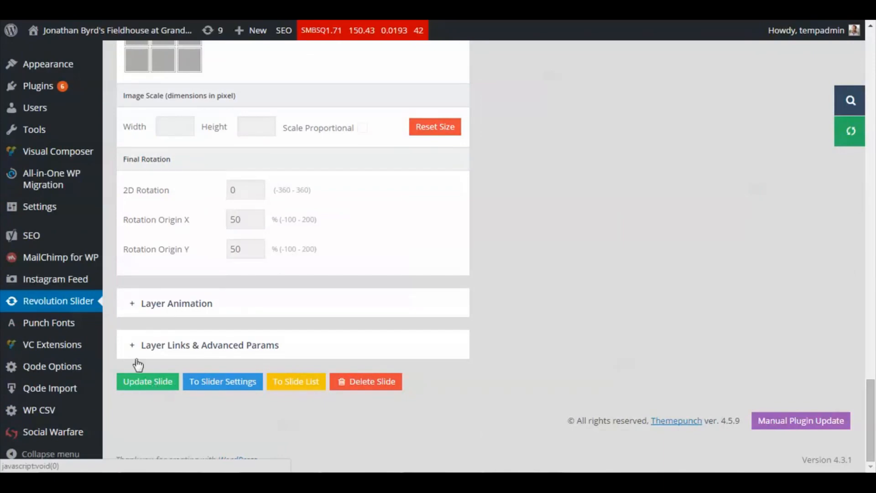